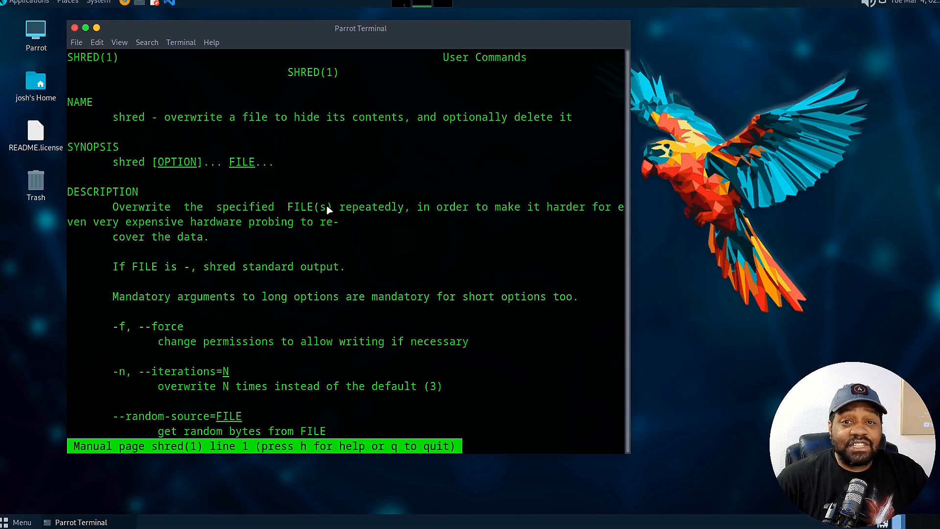
mouse_move(359, 209)
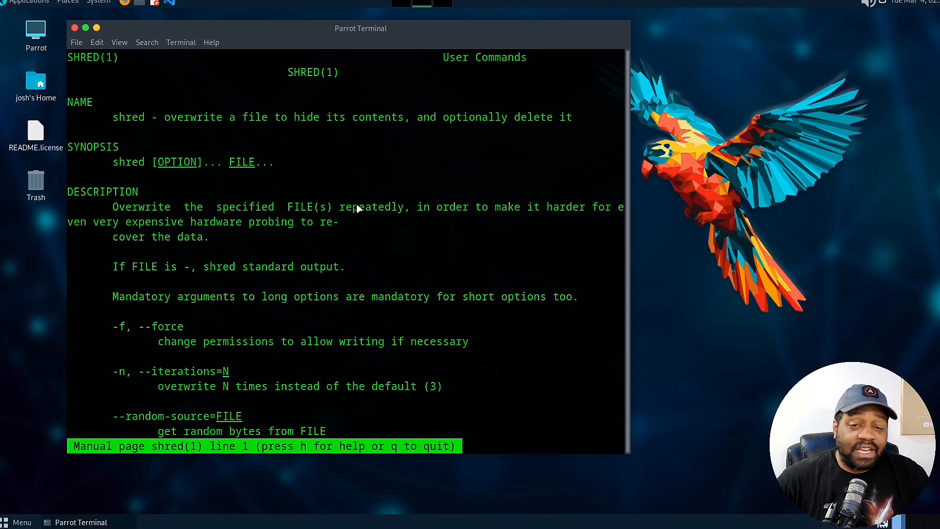
mouse_move(337, 207)
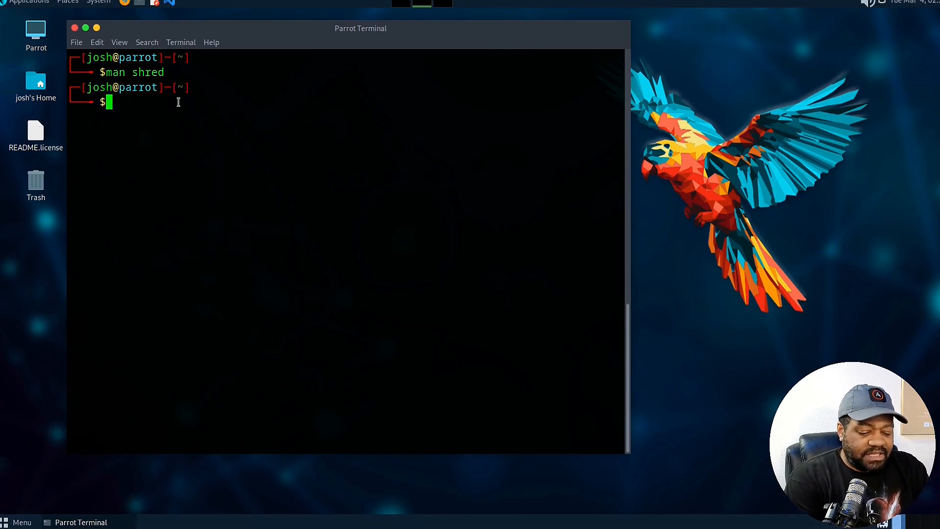
List the home folder, then create an empty testfile.txt with touch.
type("ls")
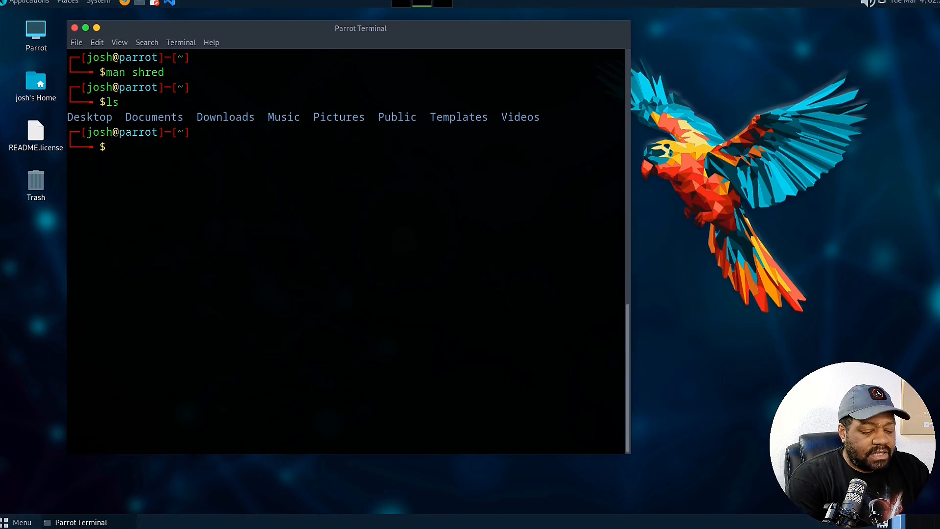
type("to")
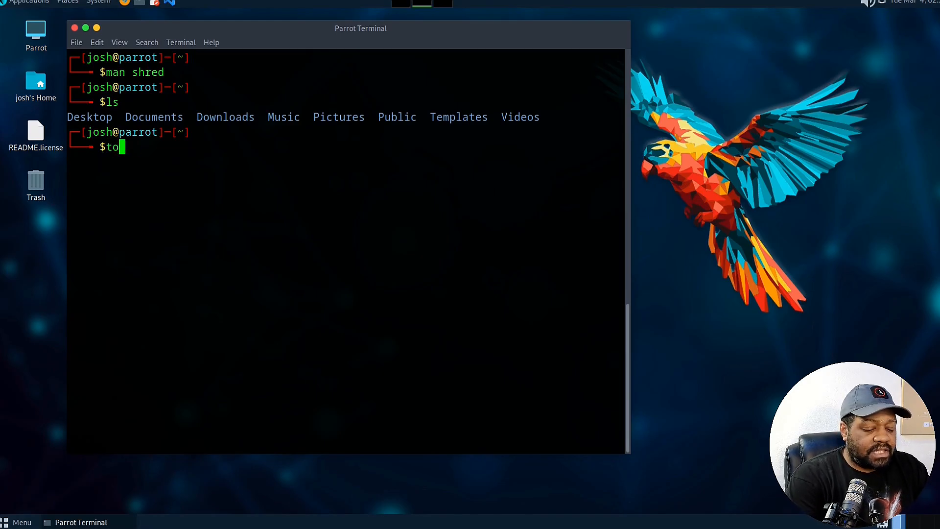
type("uch testfile.txt")
type("ls")
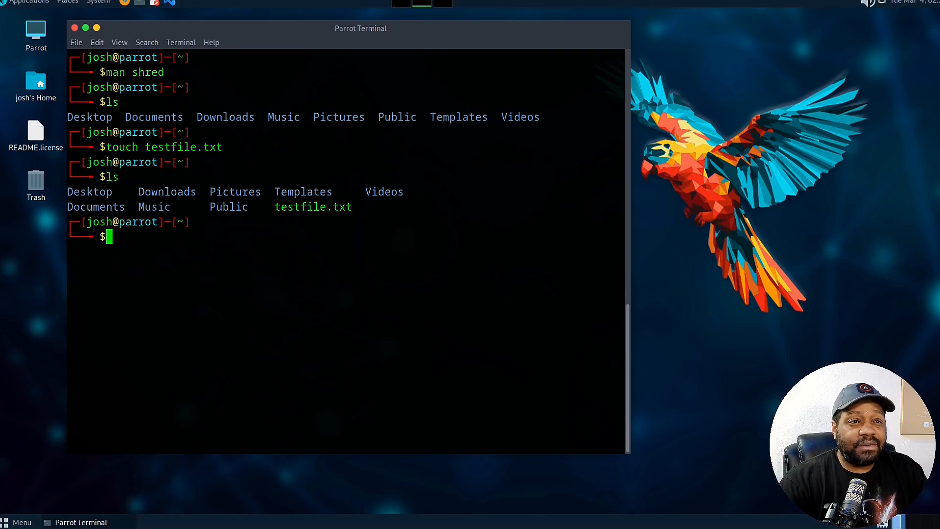
mouse_move(476, 39)
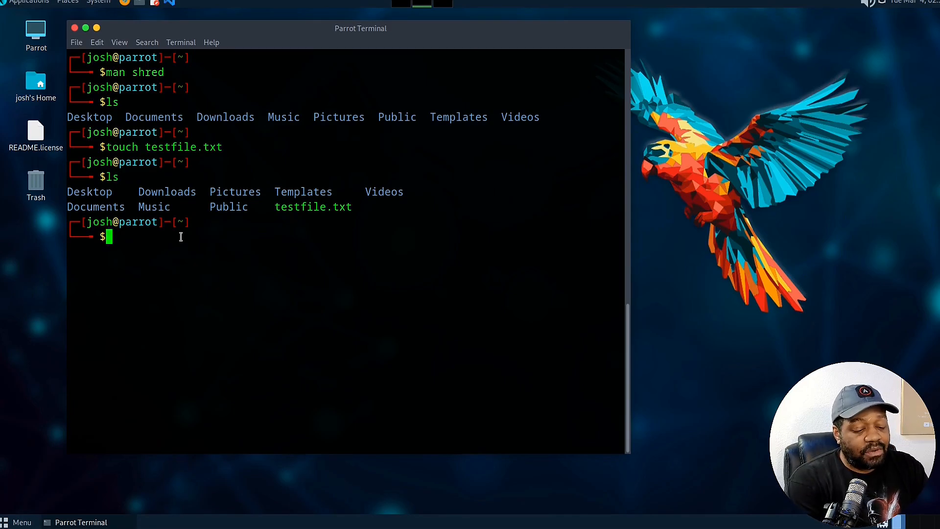
Run shred testfile.txt with default passes, then list the folder again.
type("shred")
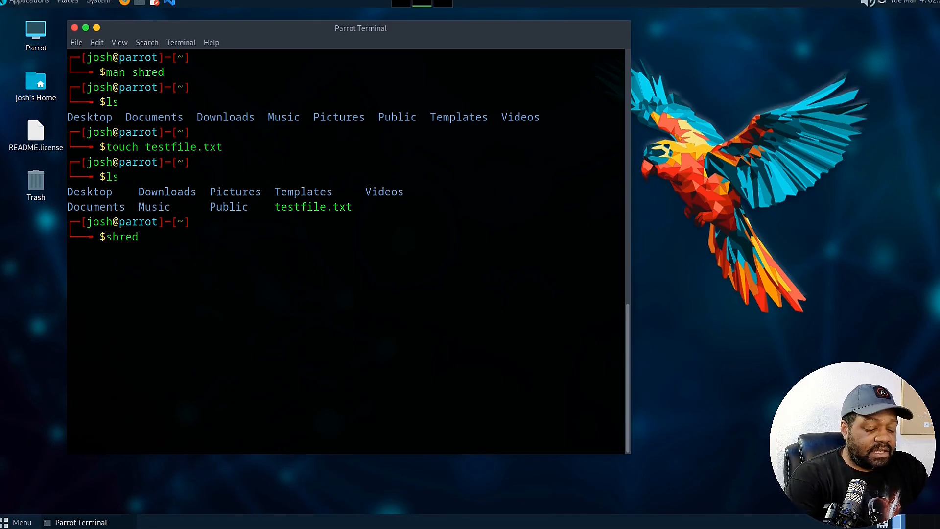
type("testfile.txt")
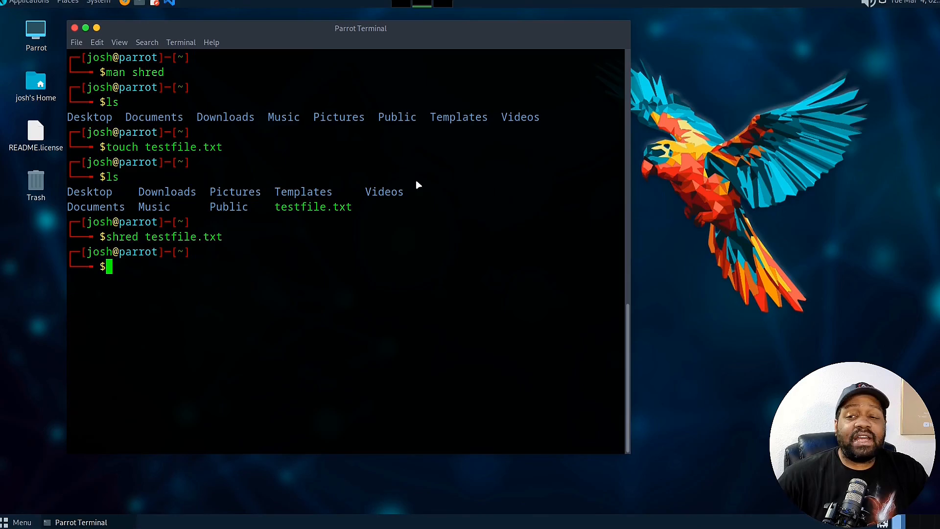
mouse_move(427, 183)
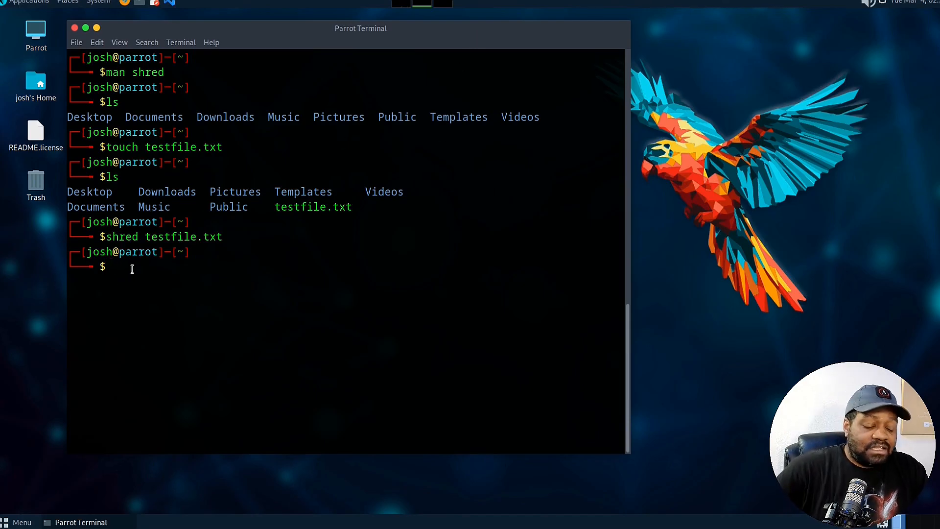
type("ls")
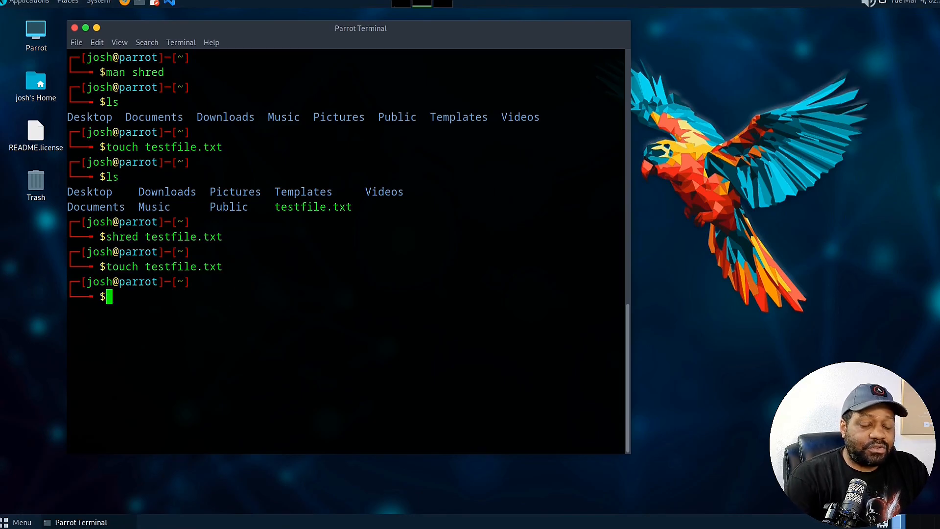
Run shred -n 10 testfile.txt and highlight the ten-pass command.
type("shred")
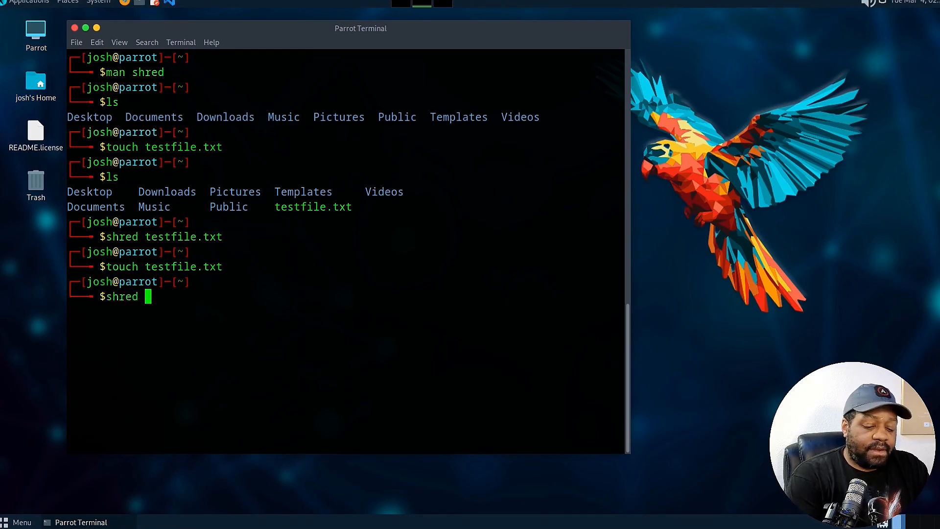
type("-n")
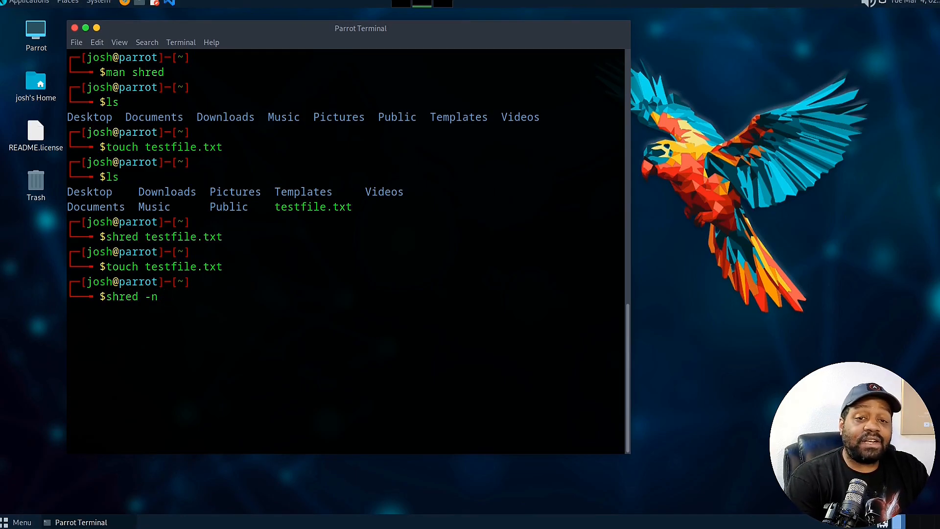
type("10 testfile.txt")
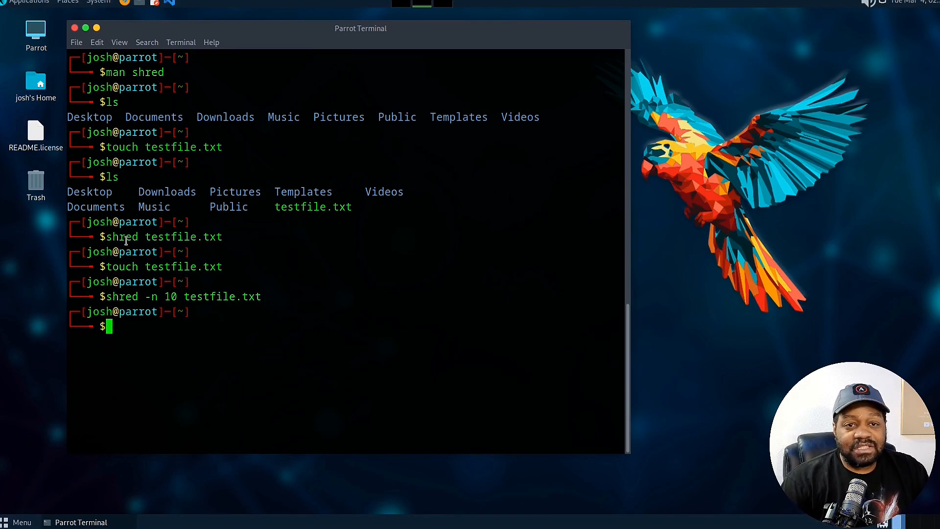
left_click_drag(112, 296, 261, 295)
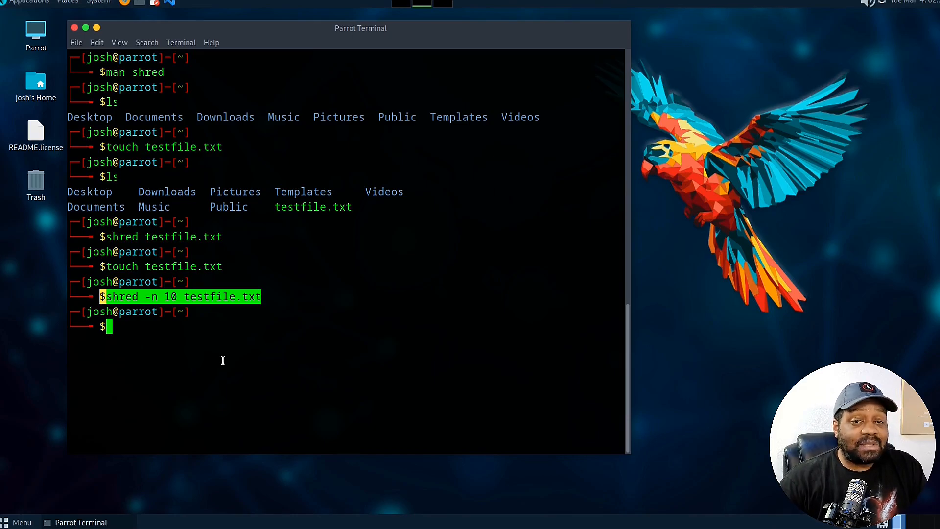
mouse_move(432, 191)
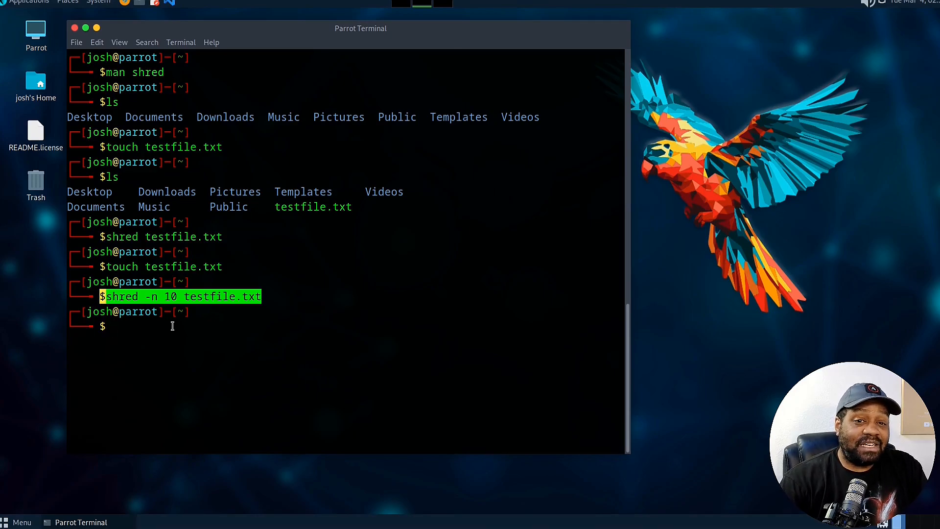
Recreate testfile.txt, run shred -u to overwrite and remove it, then recreate it again.
type("touch testfile.txt")
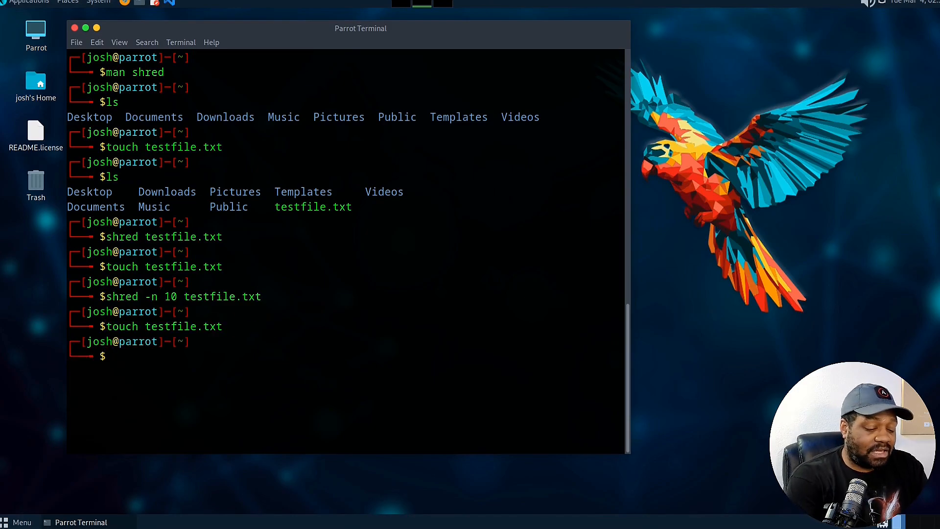
type("shred")
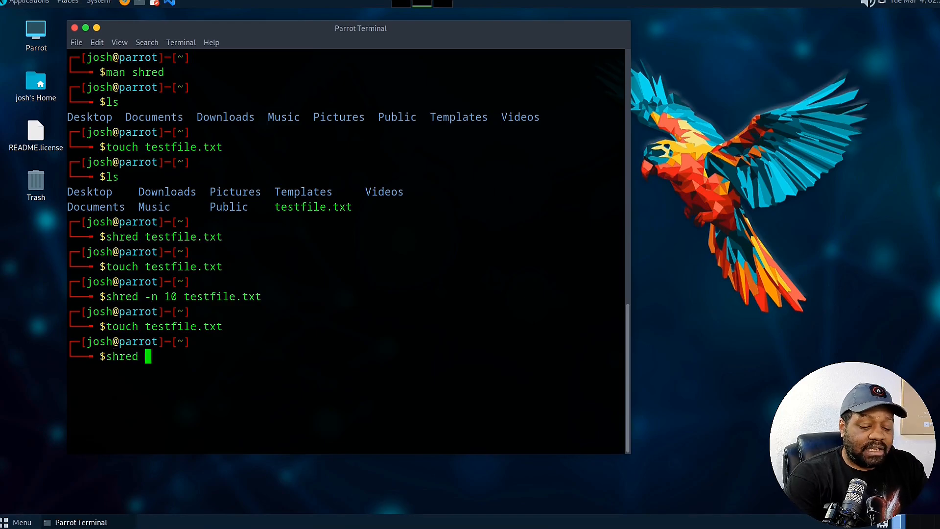
type("-u testfile.txt")
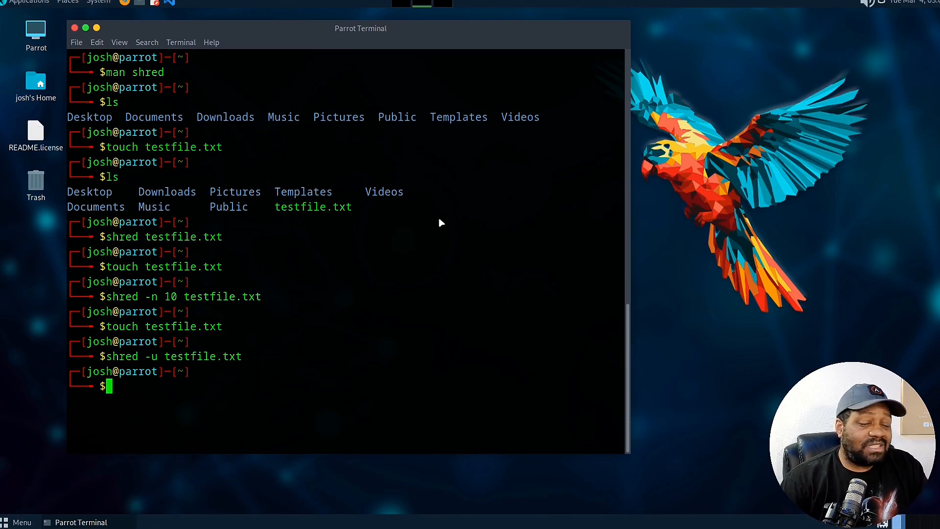
mouse_move(165, 376)
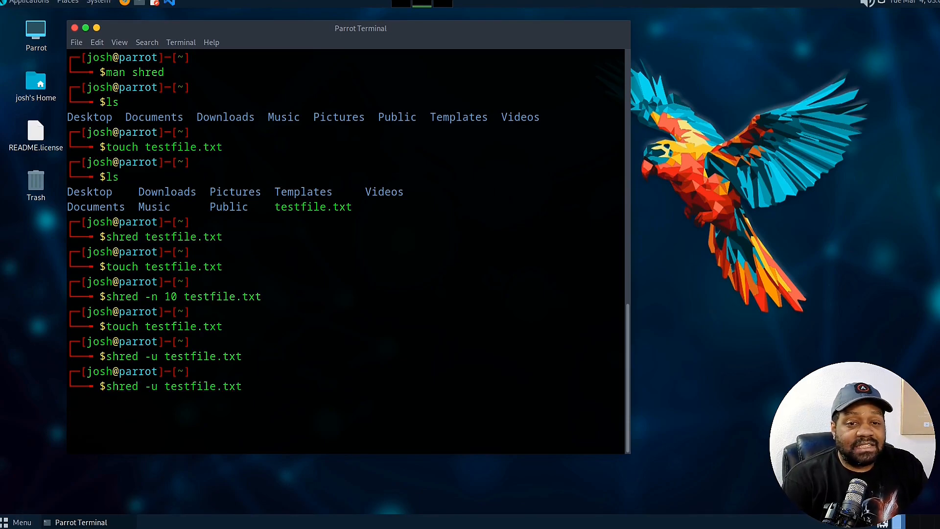
type("touch testfile.txt")
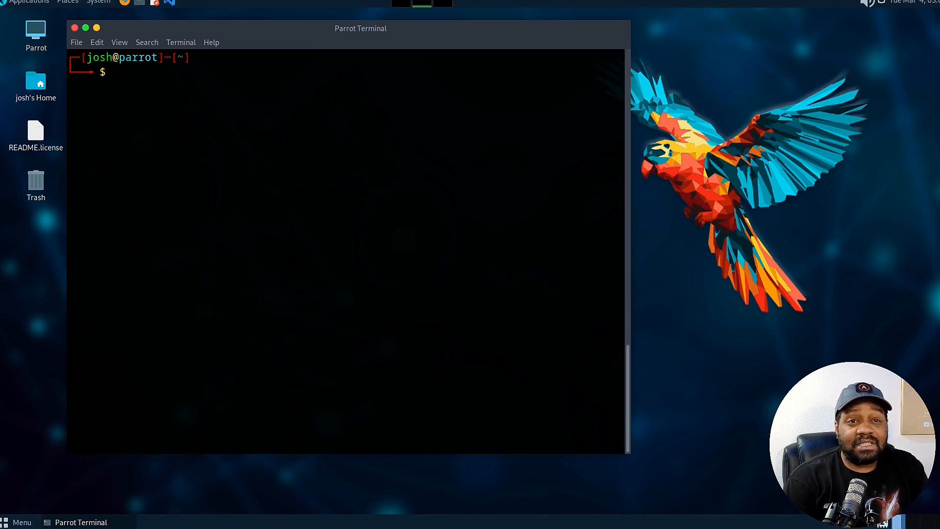
Recreate testfile.txt and run shred -n 10 -v for ten verbose overwrite passes.
type("touch testfile.txt")
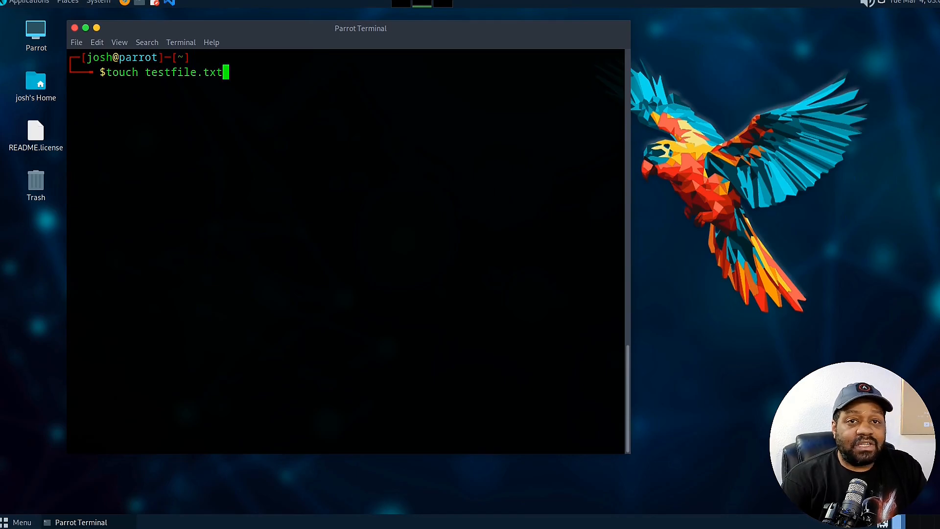
type("shred -n 10 testfile.txt")
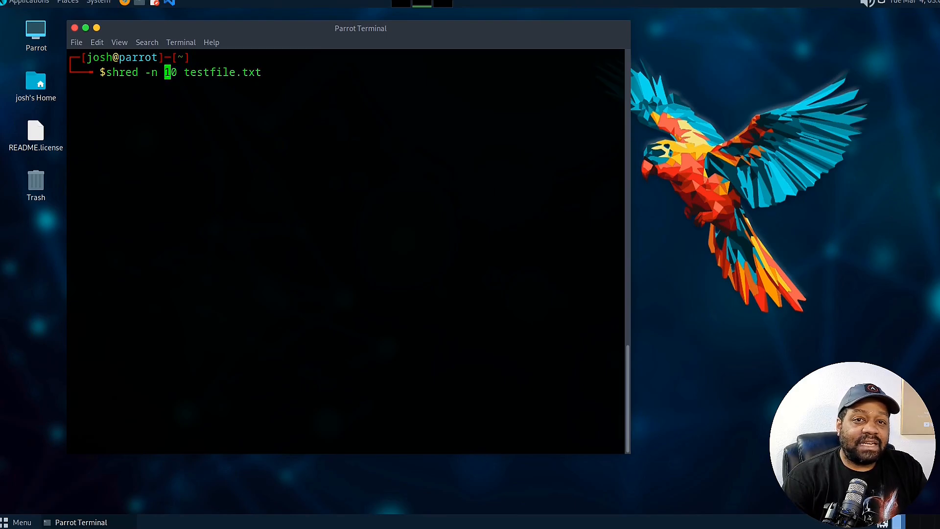
type("-")
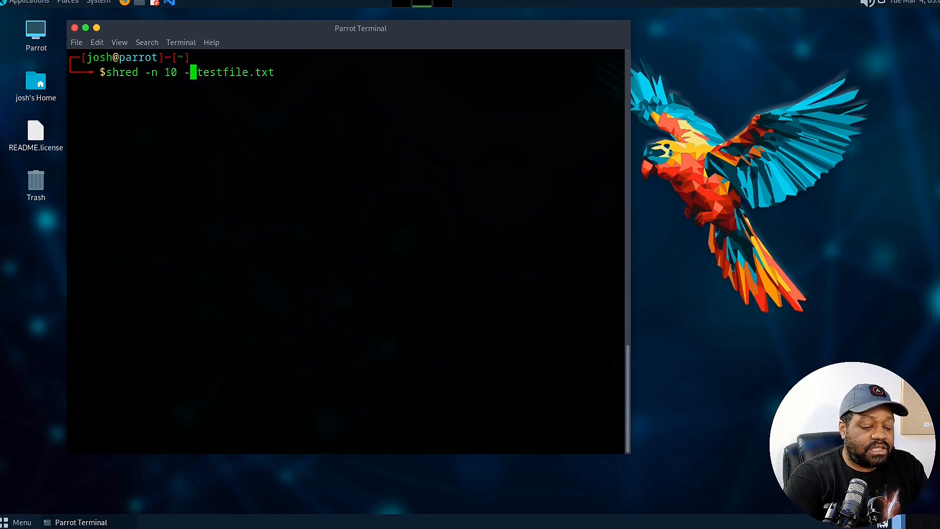
type("v")
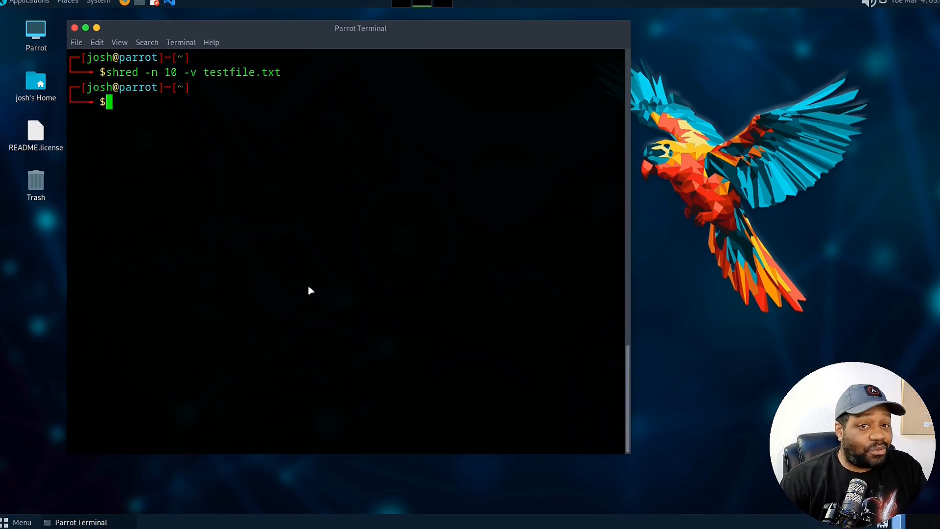
mouse_move(440, 215)
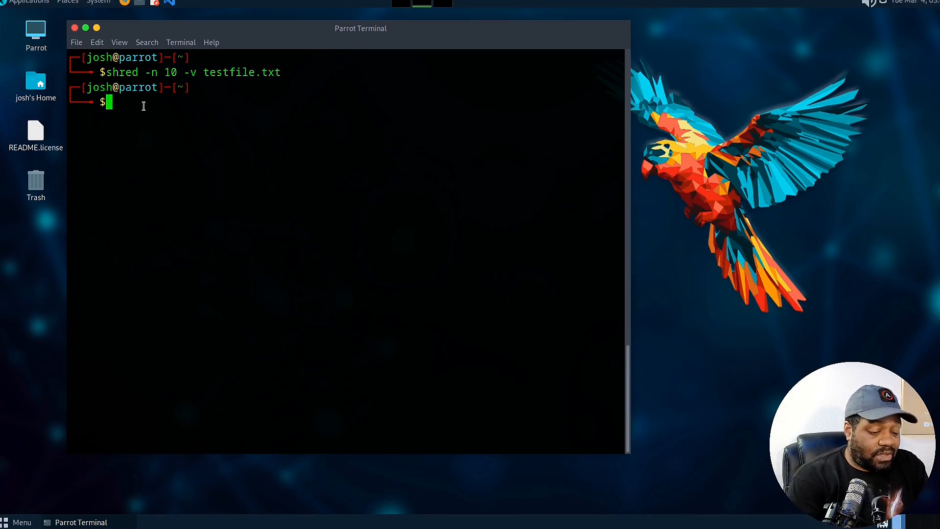
Run df -lh to list local partitions, showing /dev/vda1 mounted on /.
type("df -lh")
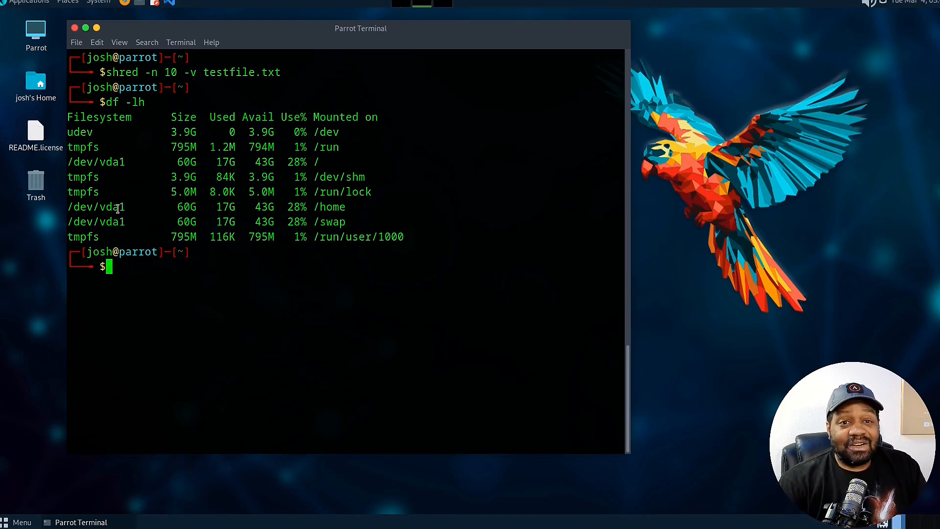
double_click(96, 207)
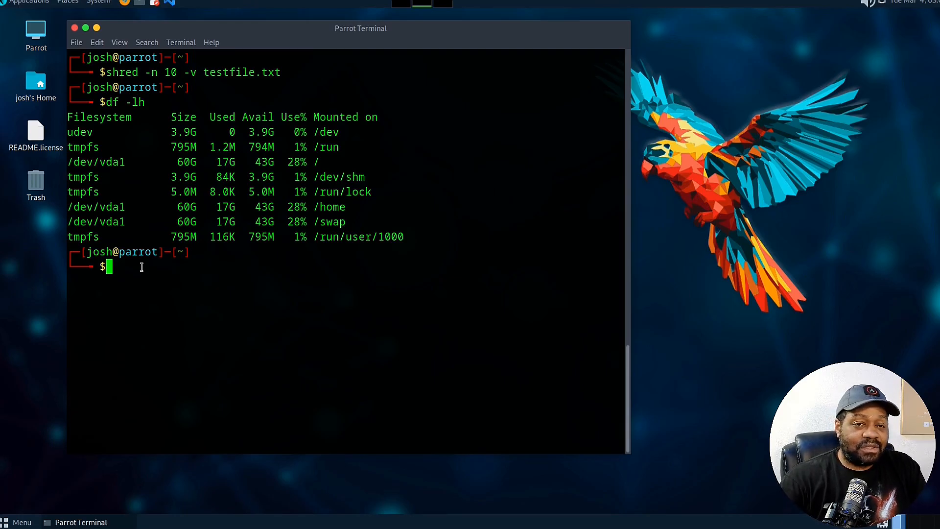
Enter shred -v /dev/vda1 at the prompt, fixing the extra slash, without running it.
type("sh")
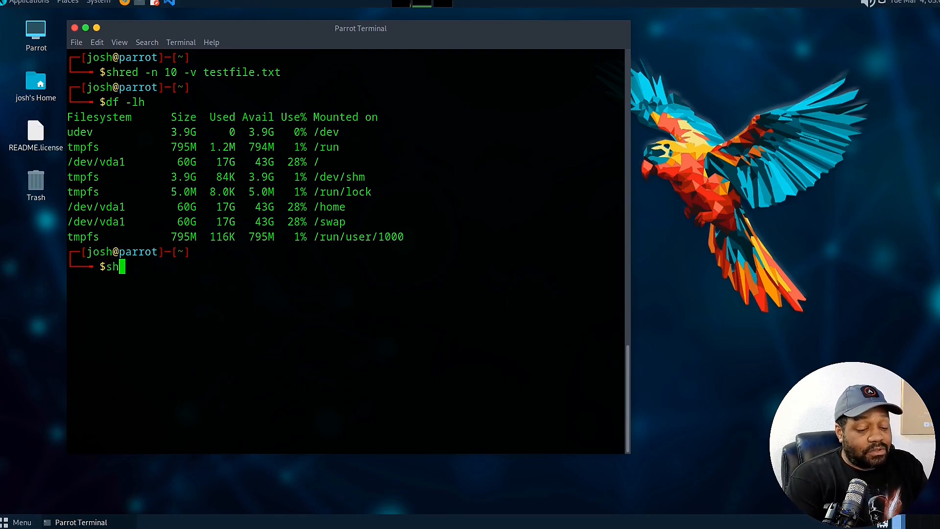
type("red")
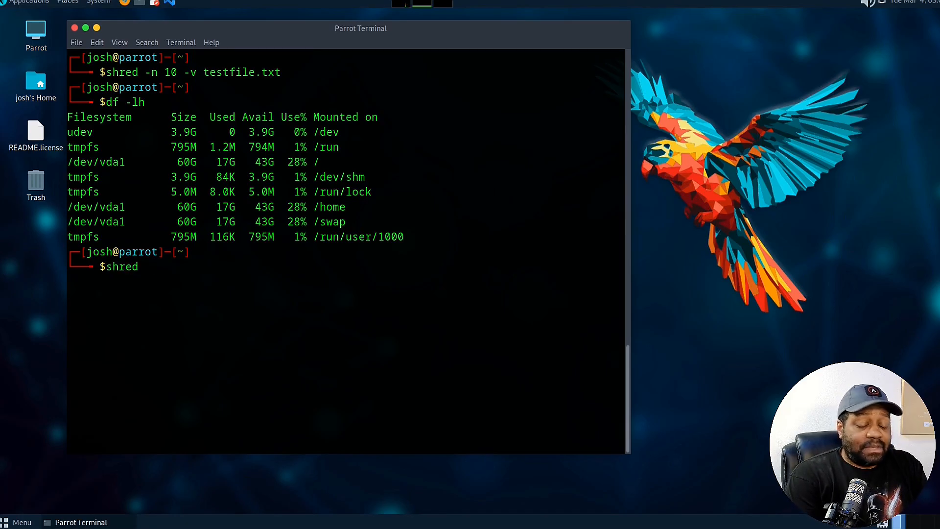
type("-v")
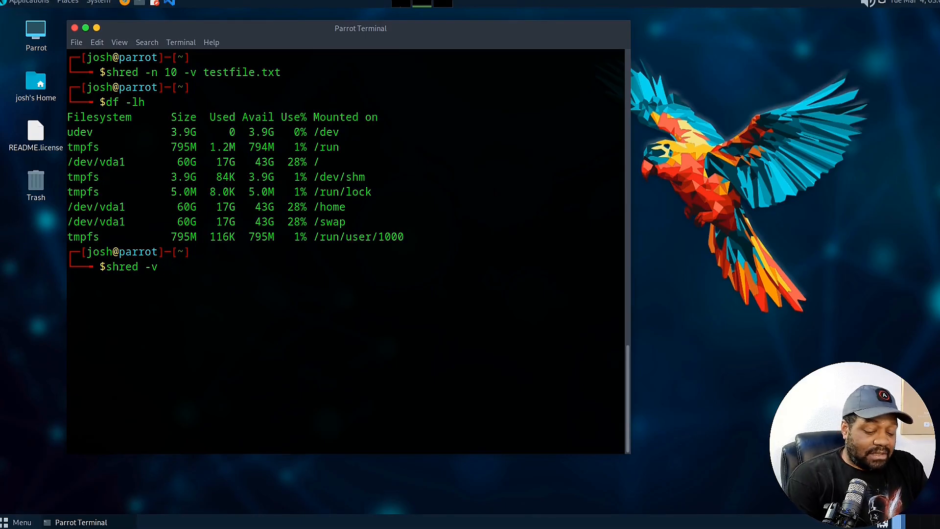
type("/dev/")
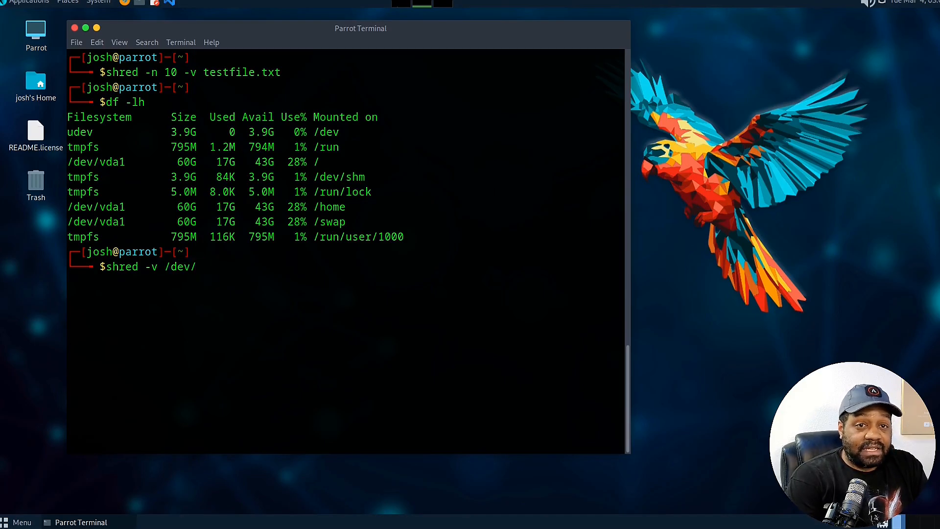
type("/")
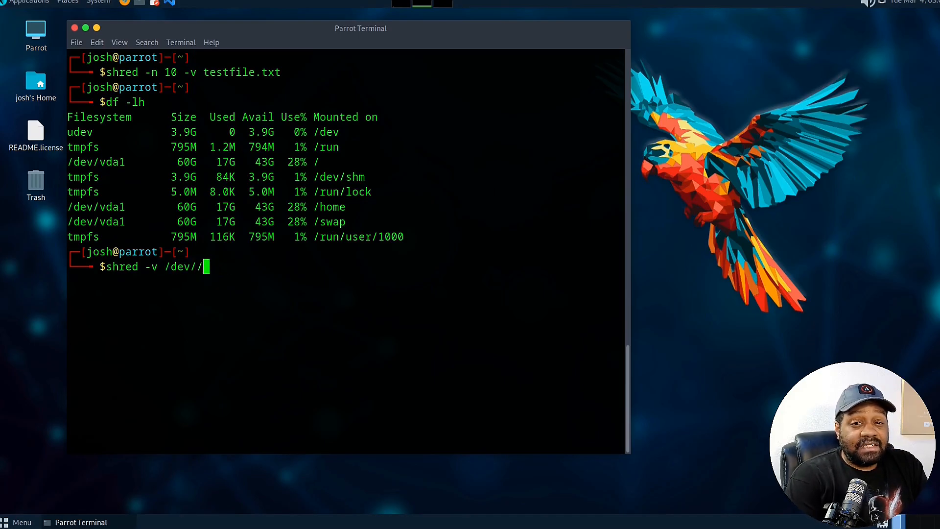
type("vda1")
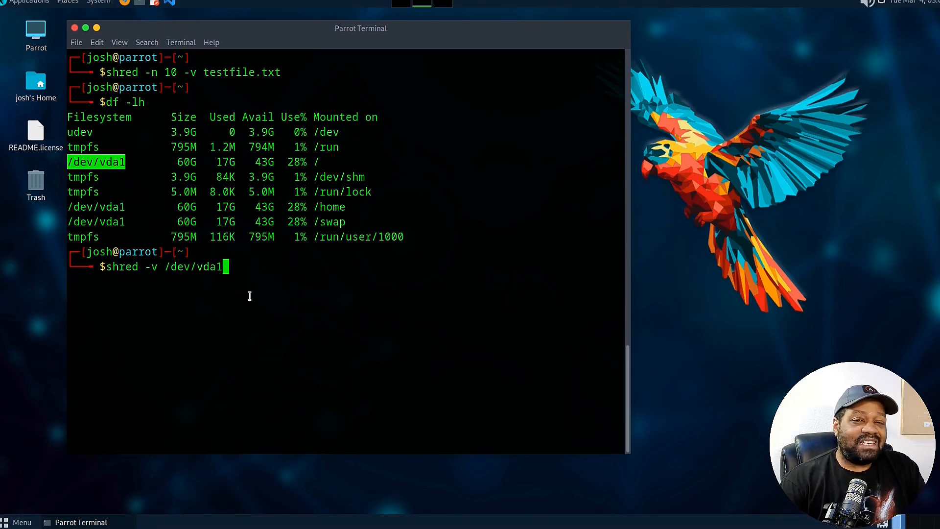
mouse_move(255, 272)
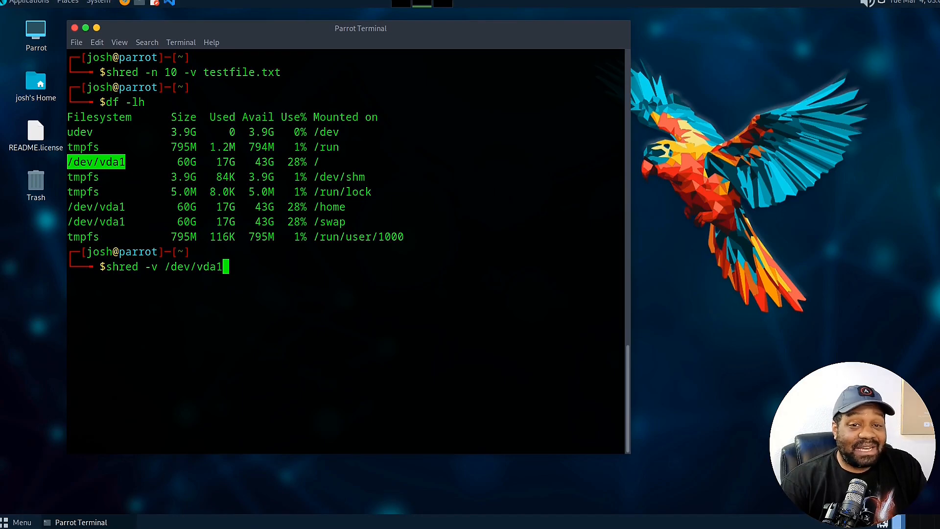
mouse_move(308, 222)
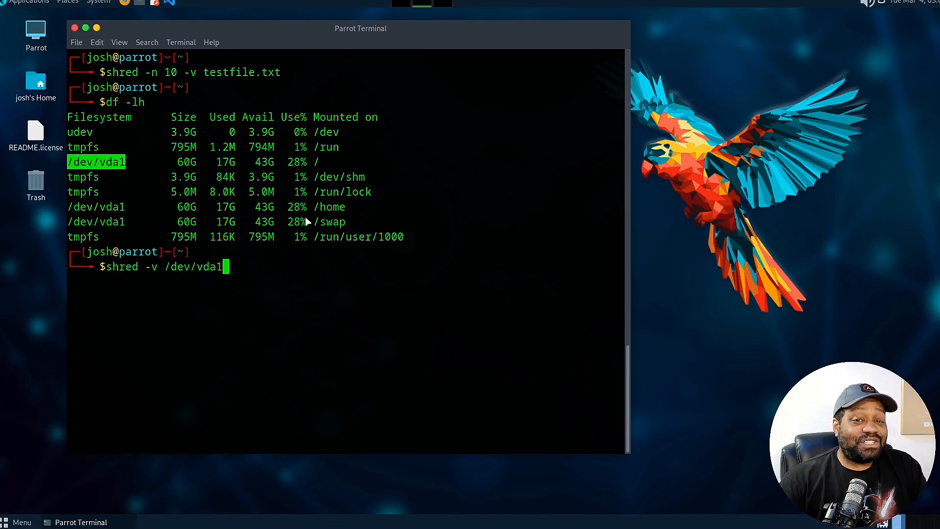